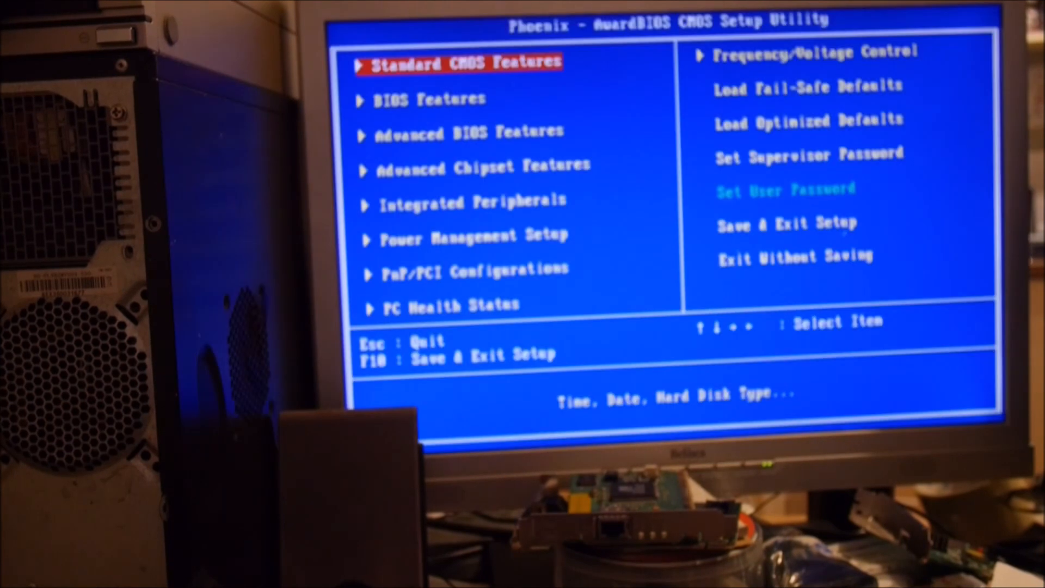
# Step: In Advanced BIOS Features, make USB-FDD, USB-ZIP and USB-CDROM the first three boot devices
pyautogui.press('Right')
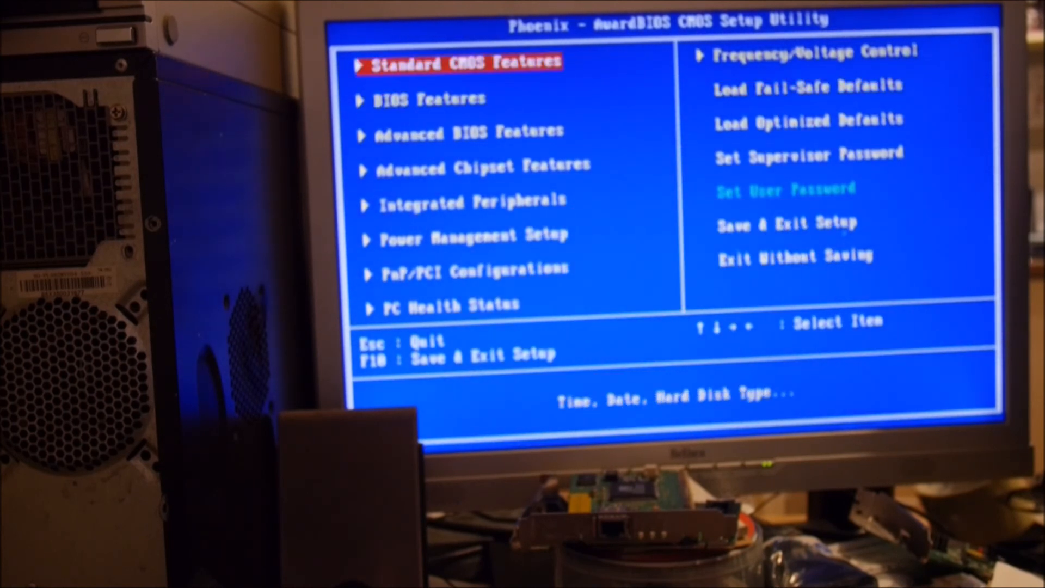
pyautogui.press('down')
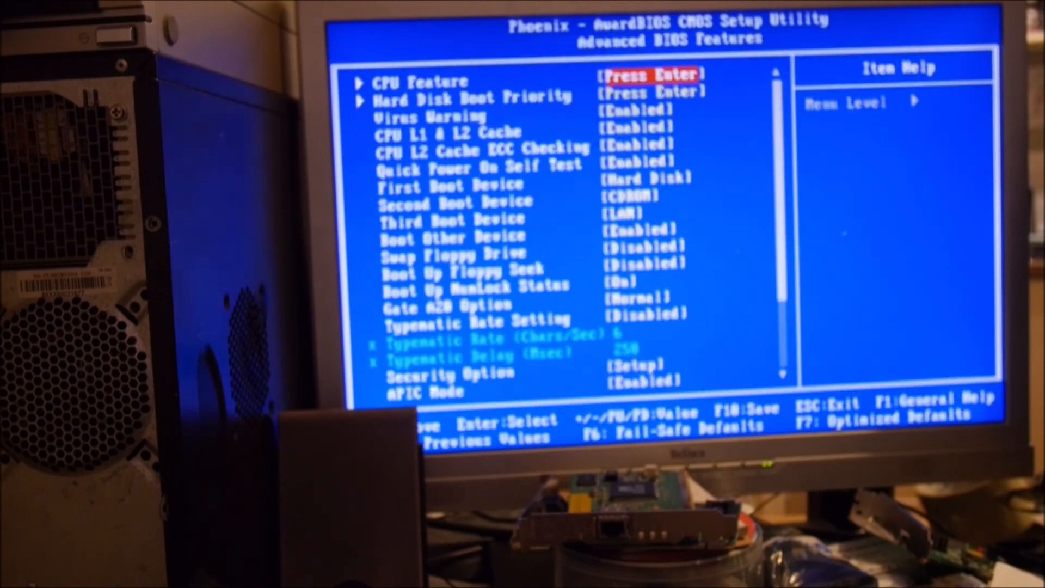
pyautogui.press('Down')
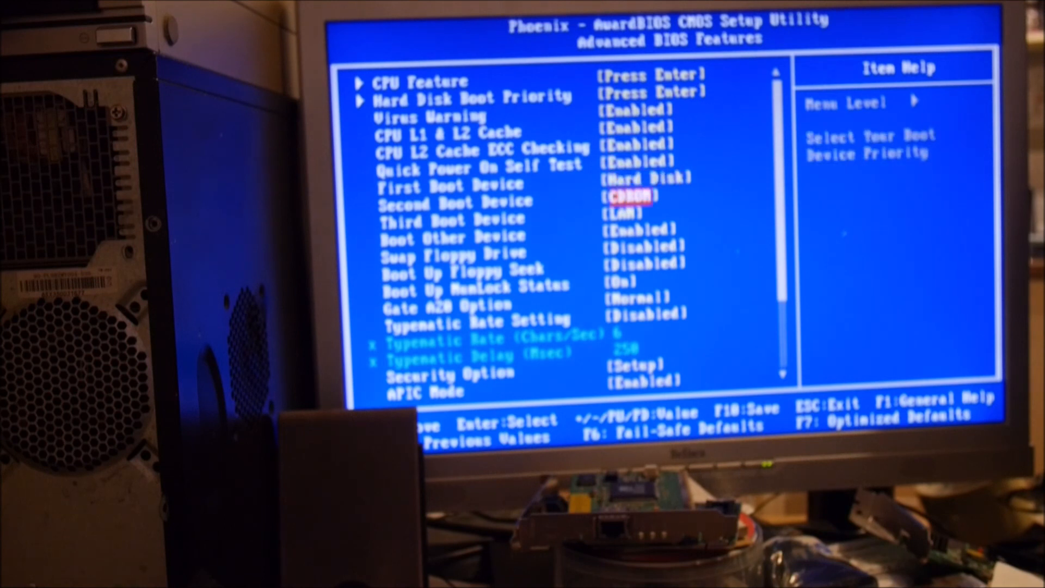
pyautogui.press('up')
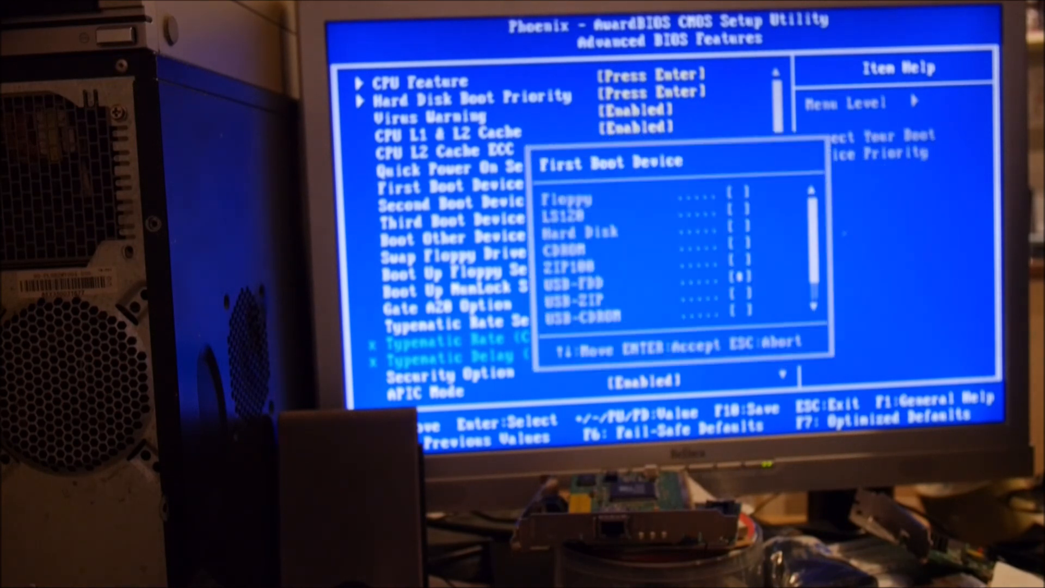
pyautogui.press('down')
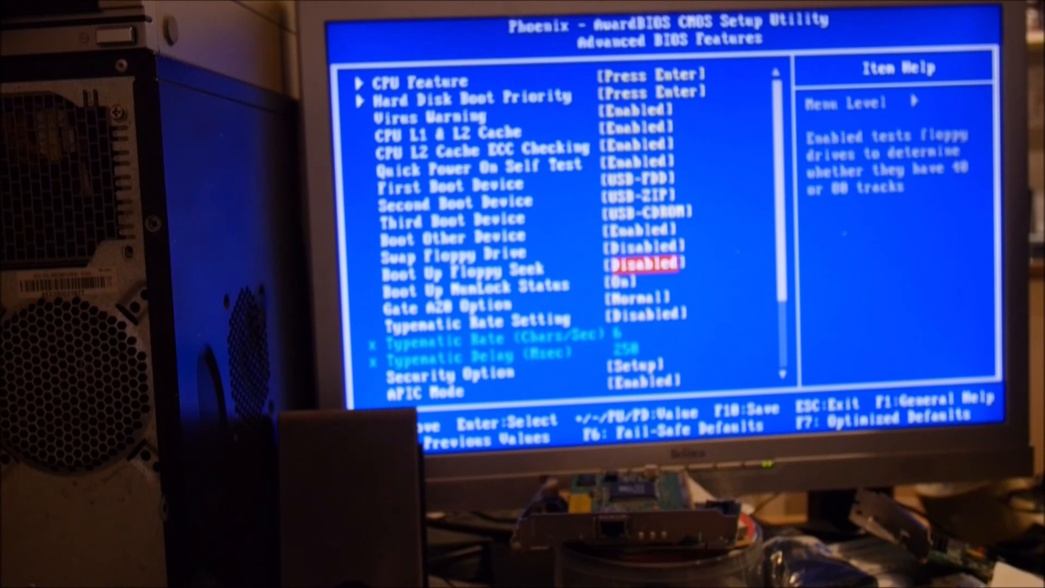
# Step: Browse Advanced Chipset Features, Integrated Peripherals and PC Health Status, then Esc to the main menu
pyautogui.scroll(-3)
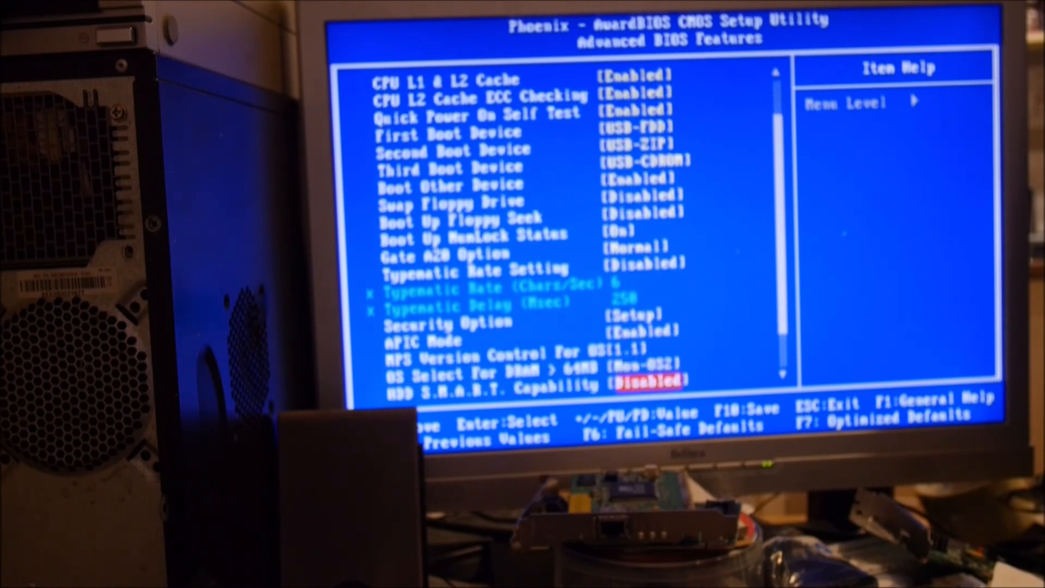
pyautogui.scroll(-3)
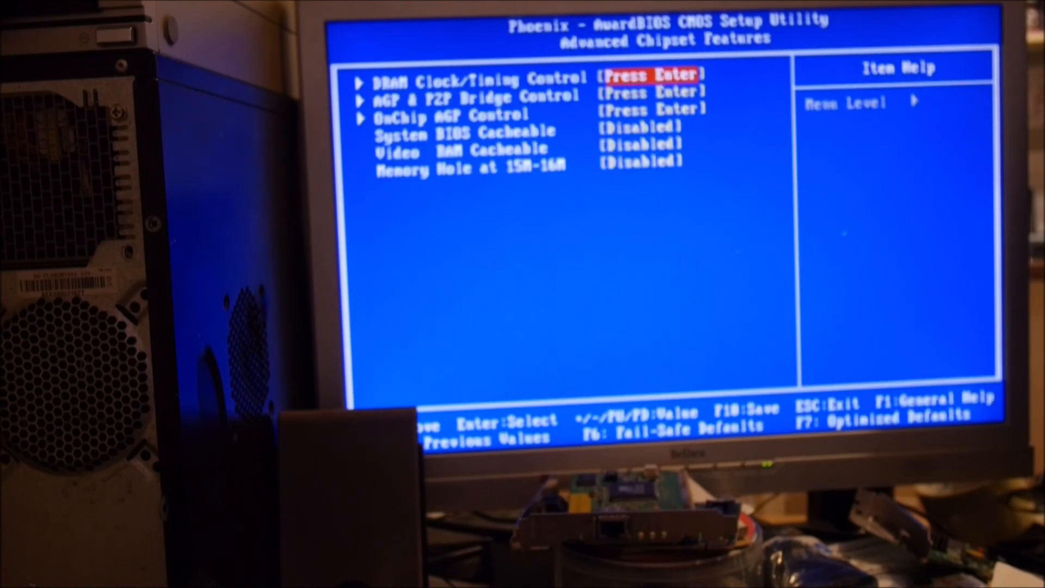
pyautogui.press('Escape')
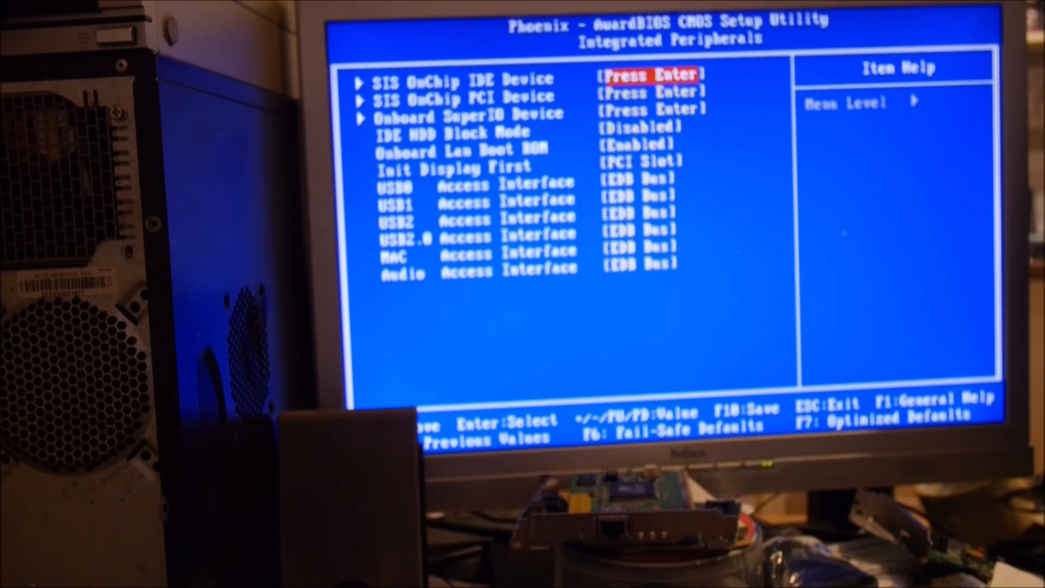
pyautogui.press('Escape')
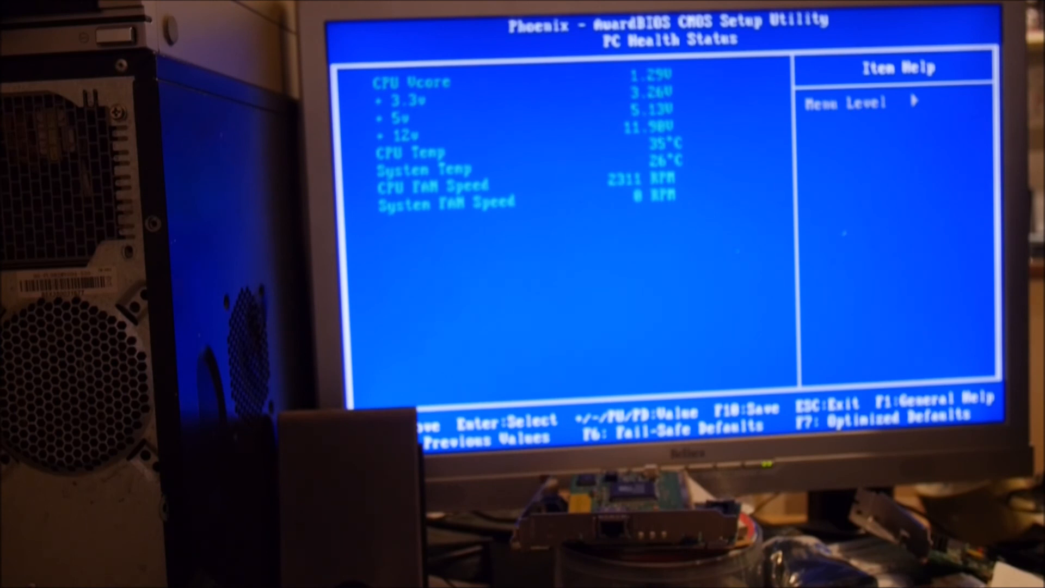
pyautogui.press('Escape')
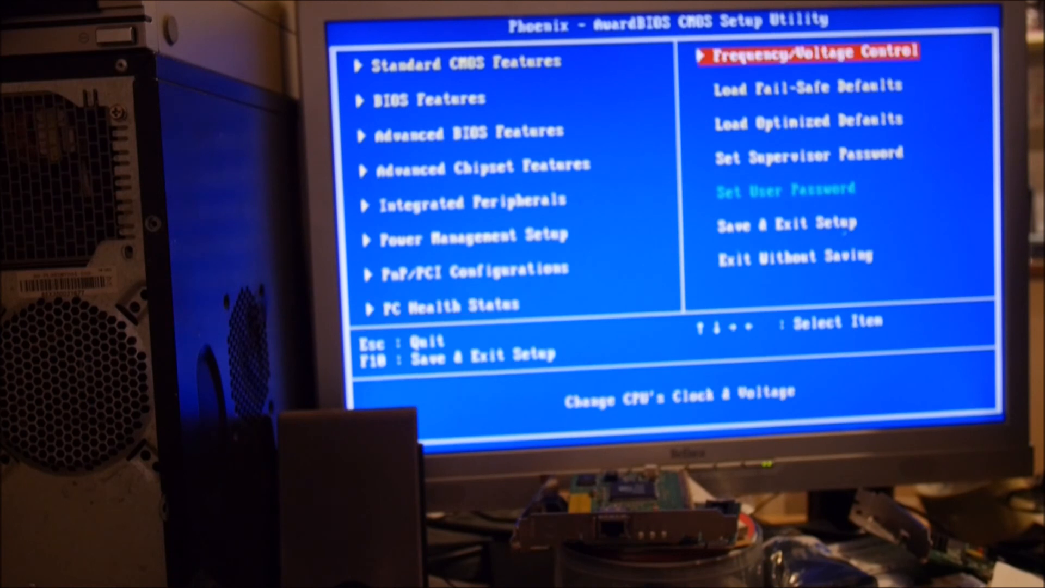
# Step: Exit setup and reboot to the POST screen showing the hard disk S.M.A.R.T. warning
pyautogui.press('down')
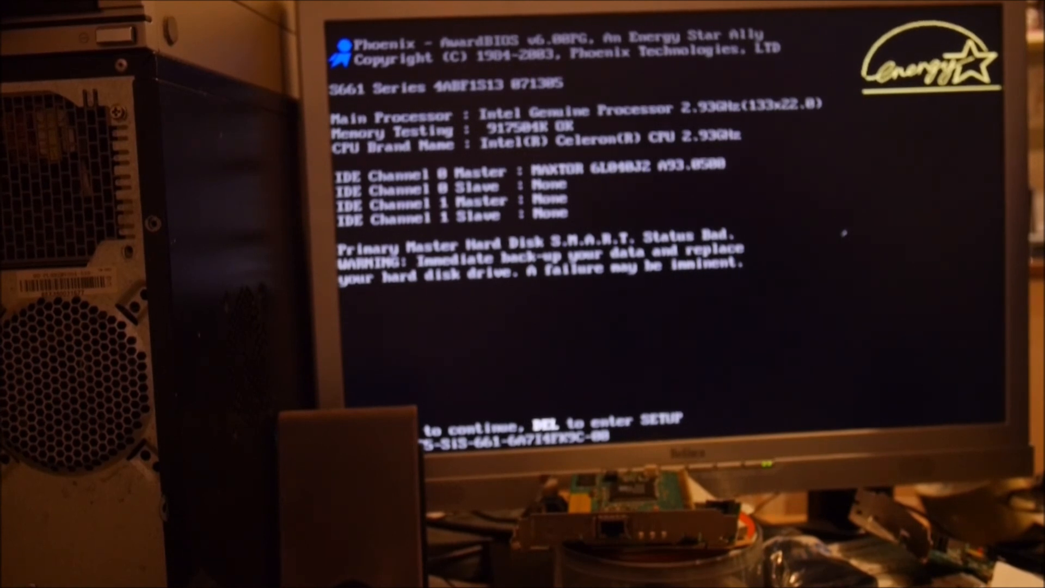
# Step: Enter setup with DEL at POST and revisit Advanced BIOS Features before the main menu
pyautogui.press('delete')
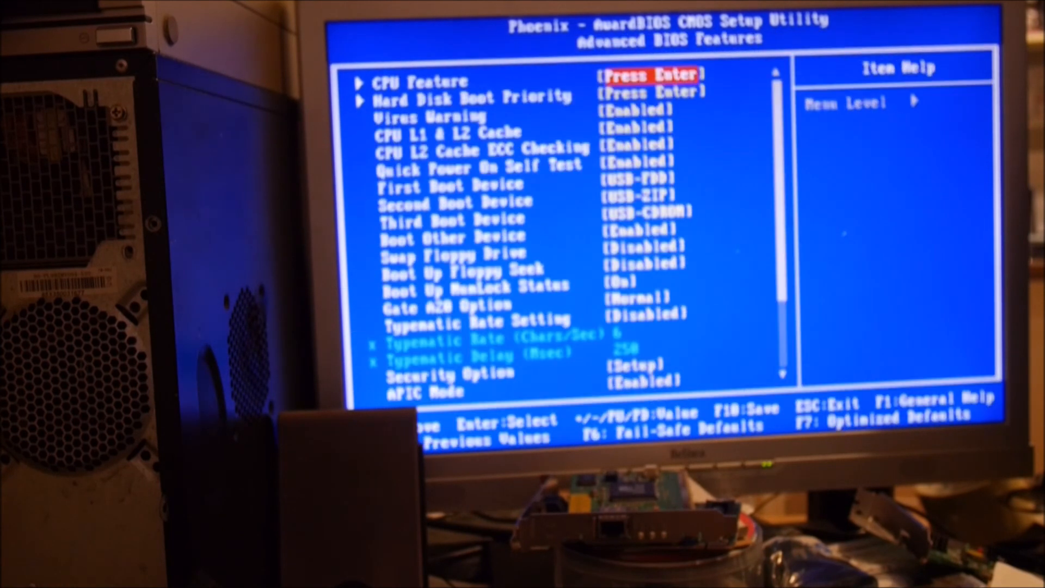
pyautogui.press('Down')
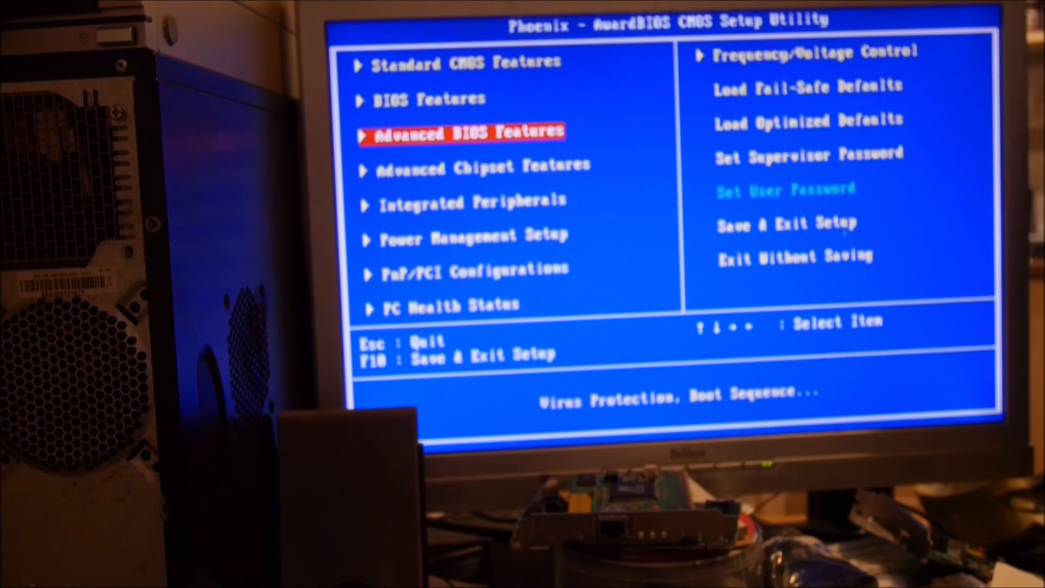
# Step: Save settings to CMOS with F10, confirm Y, and reboot to POST
pyautogui.press('F10')
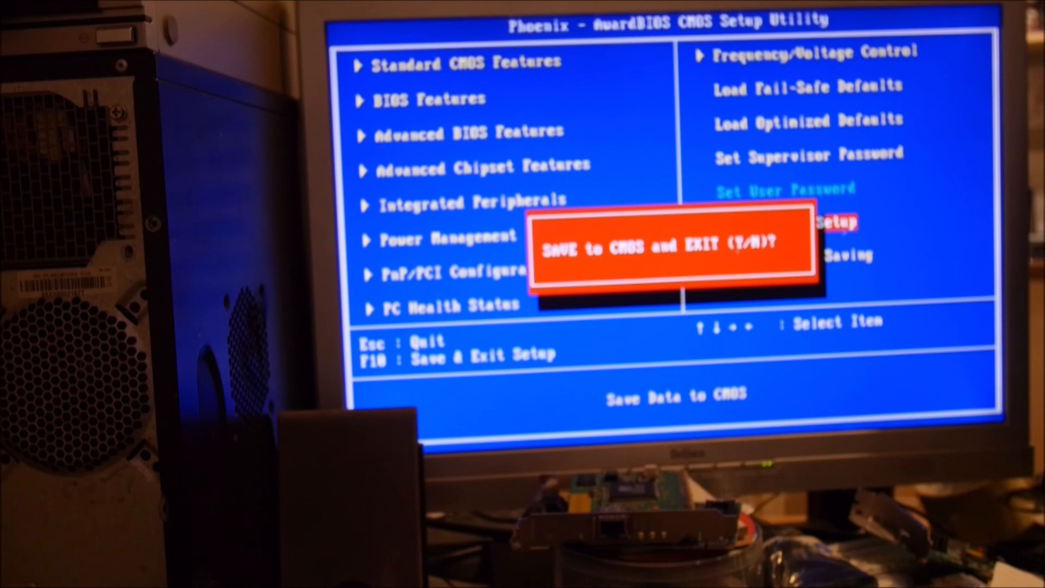
pyautogui.press('y')
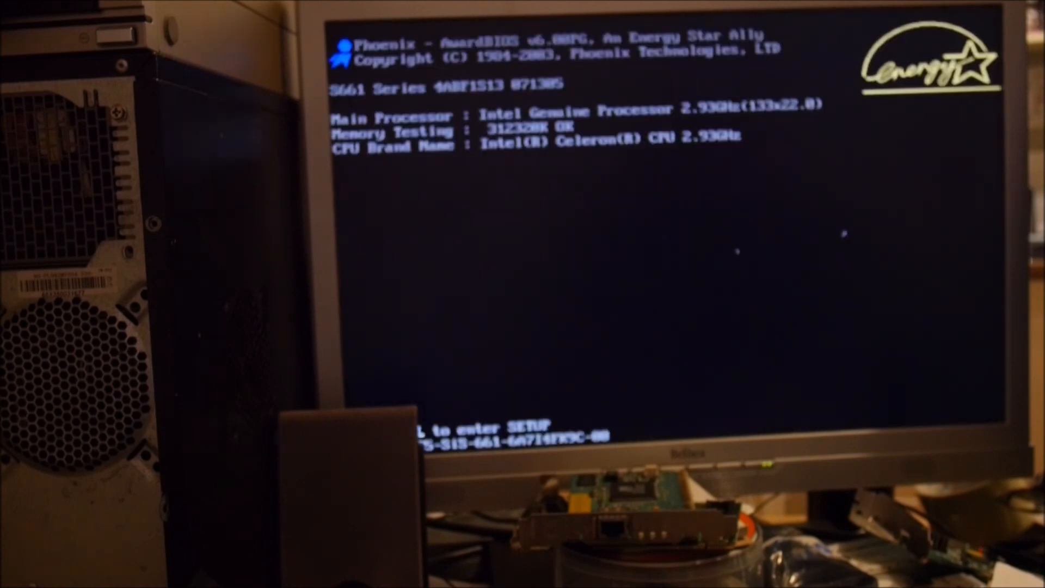